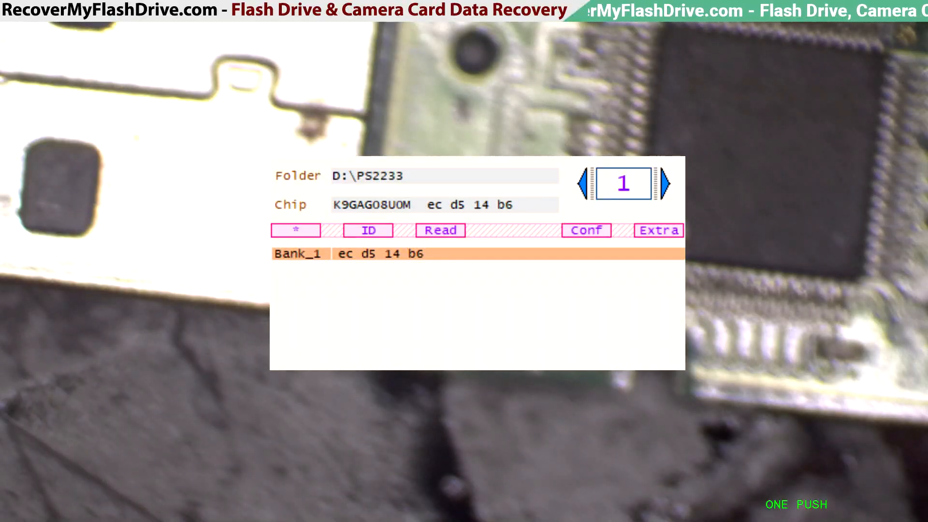
- Read the K9GAG08U0M chip (ID ec d5 14 b6) into Bank_1 at D:\PS2233
click(440, 230)
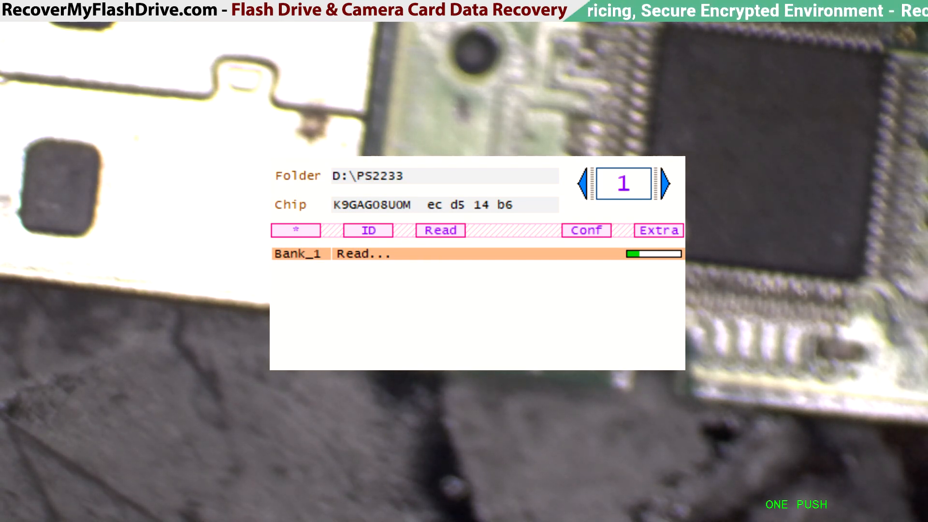
mouse_move(555, 319)
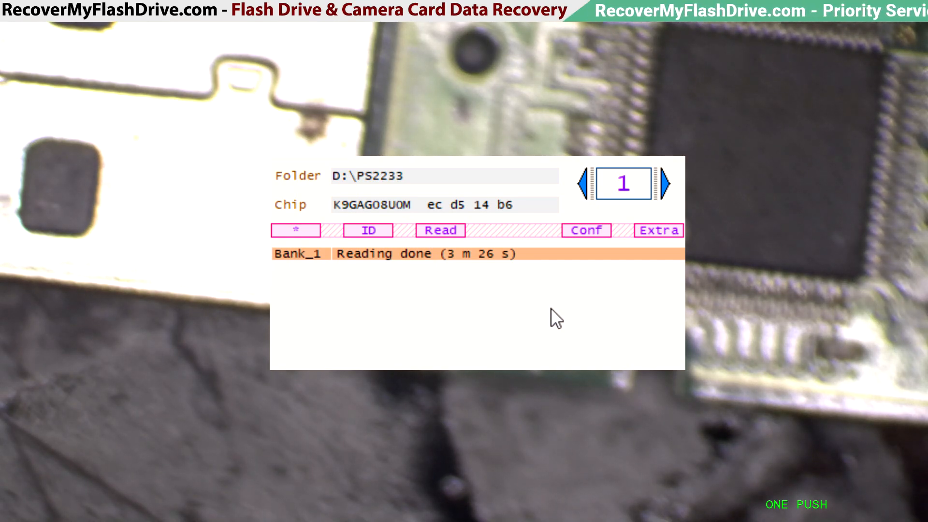
- Open the finished dump and join its two parts by page using the PS2233 528 v2 layout
click(440, 230)
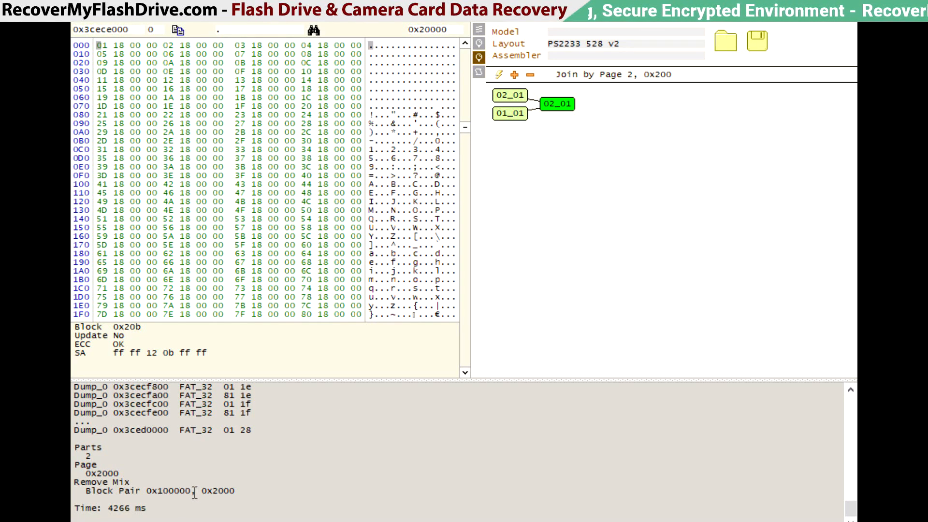
- Select the 0x100000 block pair value and scan the joined image for FAT_32 blocks
double_click(169, 490)
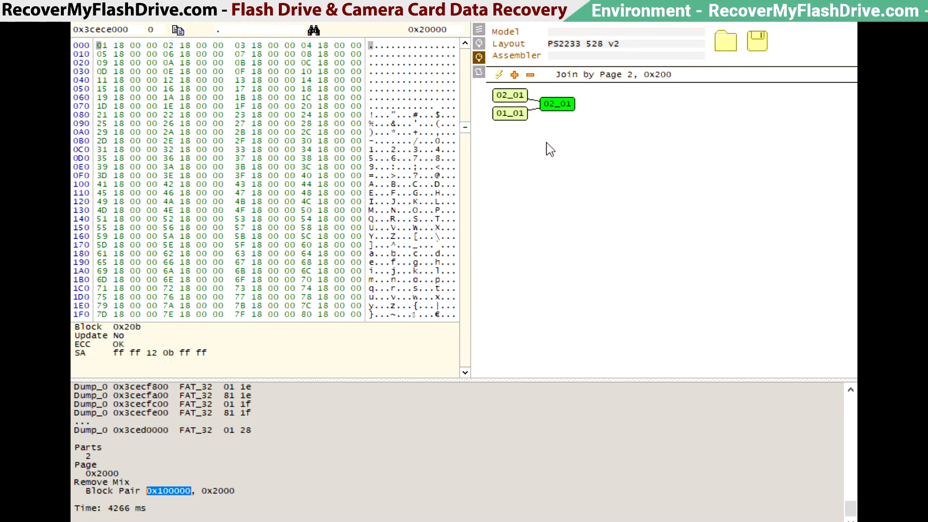
mouse_move(562, 188)
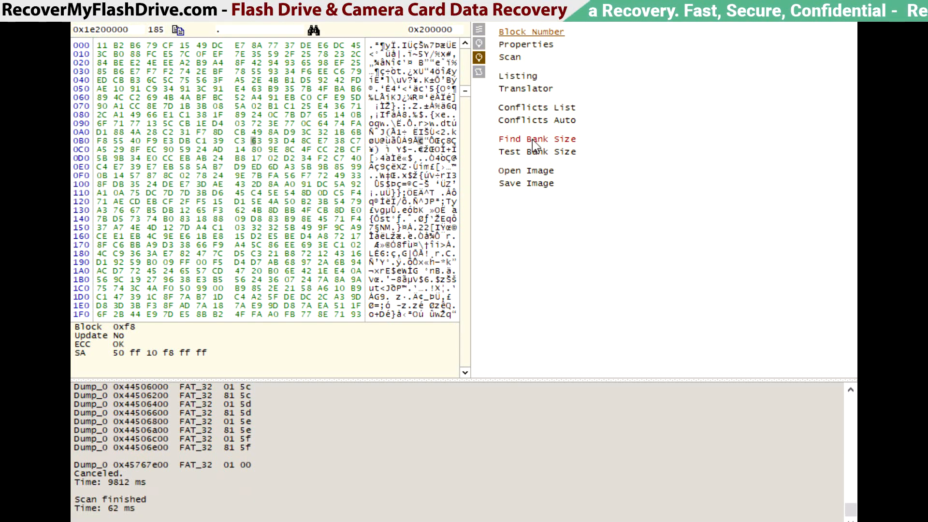
- Open the image as a FAT32 tree and check all files under Root
click(536, 138)
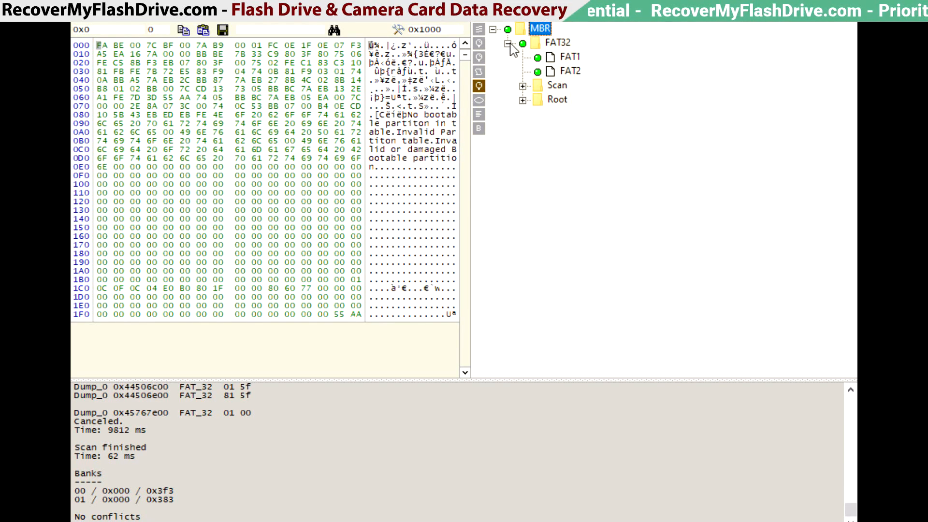
click(557, 42)
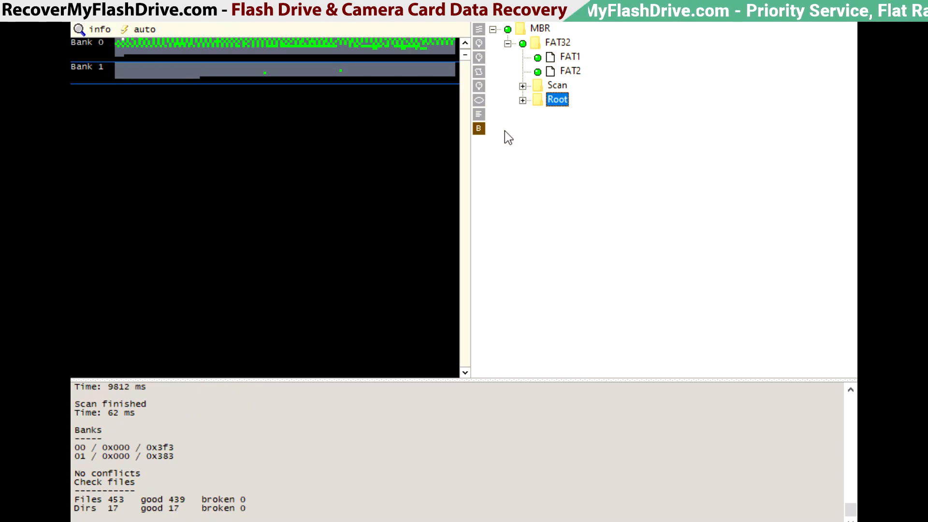
mouse_move(419, 63)
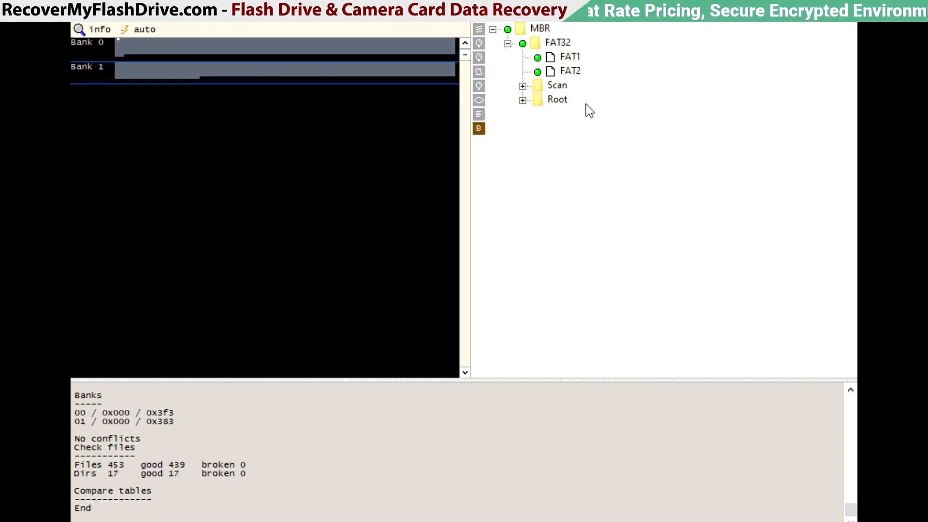
mouse_move(563, 95)
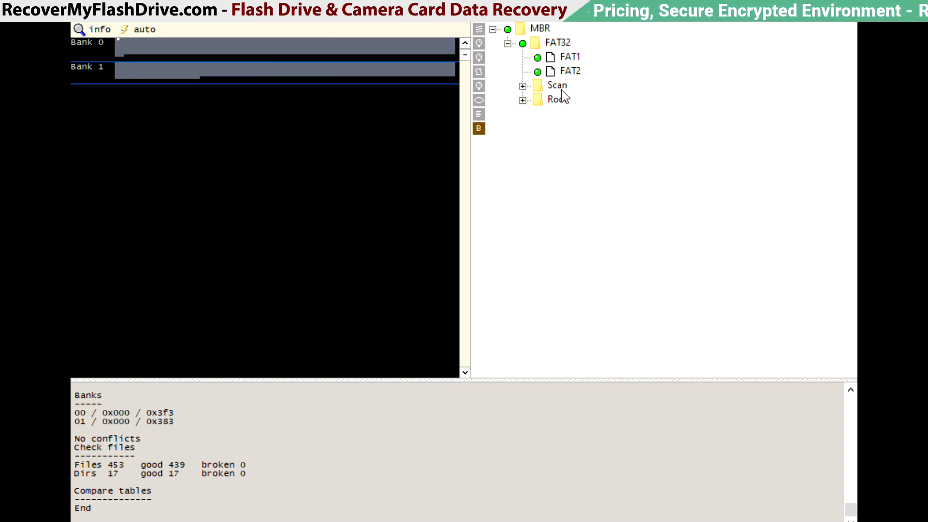